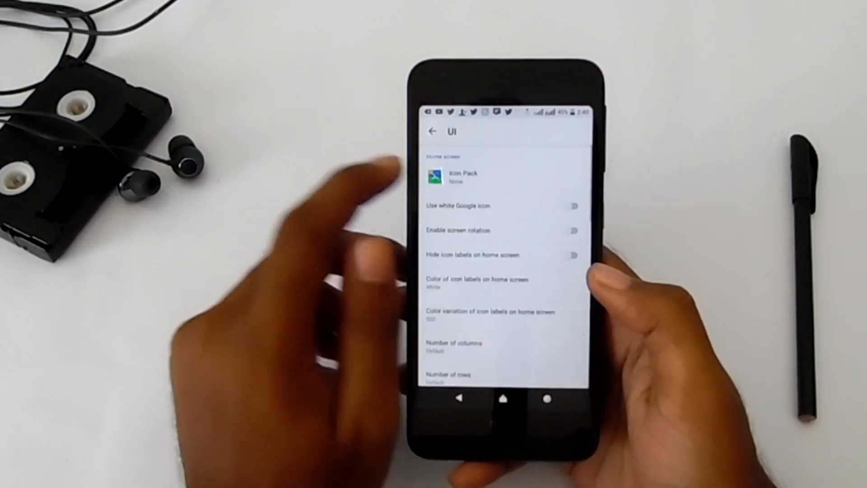
Set the home screen grid to 5 columns by 5 rows in UI settings and go back.
{"action": "left_click", "coordinate": [461, 174]}
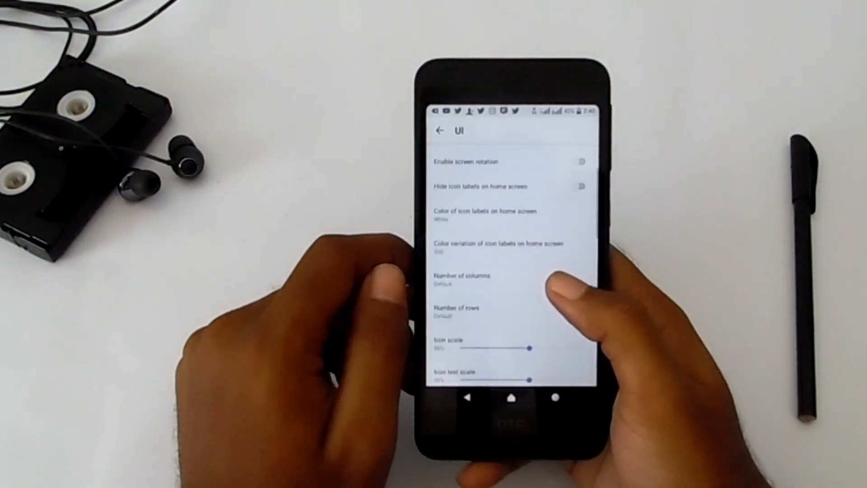
{"action": "left_click", "coordinate": [462, 280]}
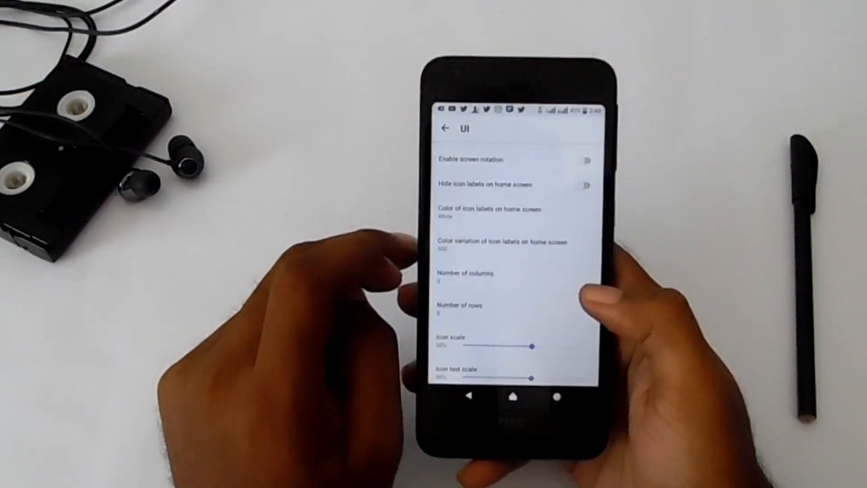
{"action": "scroll", "scroll_direction": "down", "scroll_amount": 3}
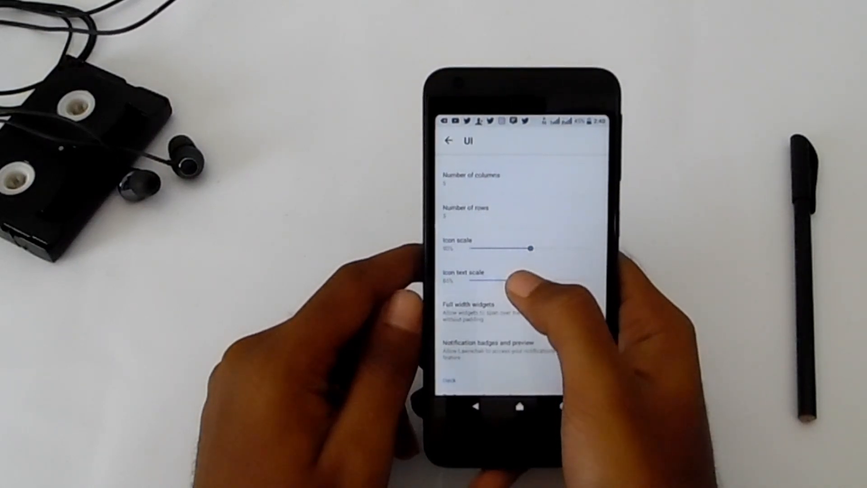
{"action": "scroll", "scroll_direction": "down", "scroll_amount": 3}
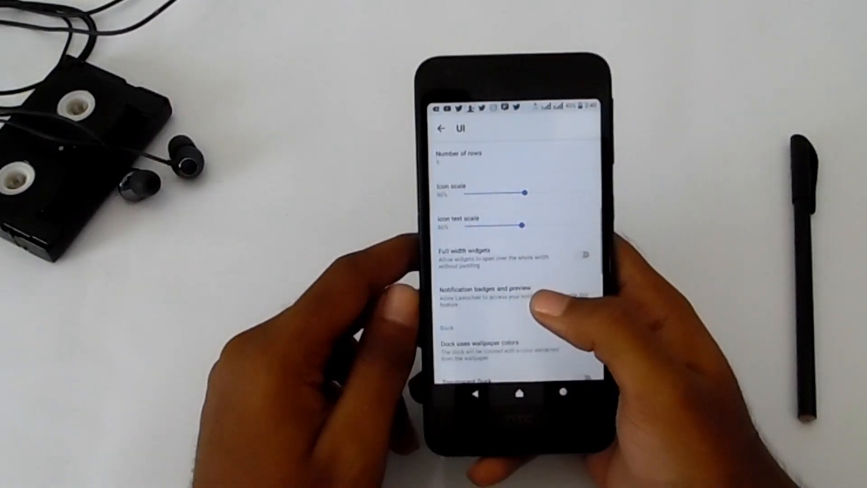
{"action": "left_click", "coordinate": [487, 287]}
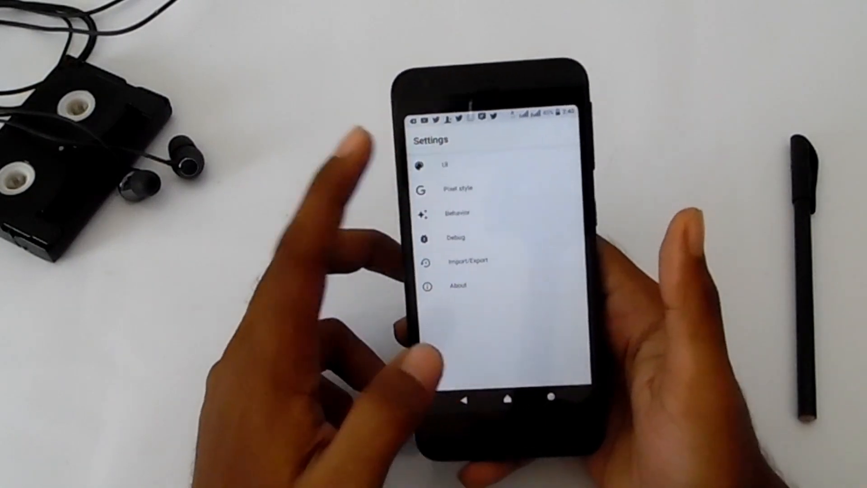
Set the dock to hold 5 icons and the drawer to 5 columns with lower opacity.
{"action": "left_click", "coordinate": [446, 164]}
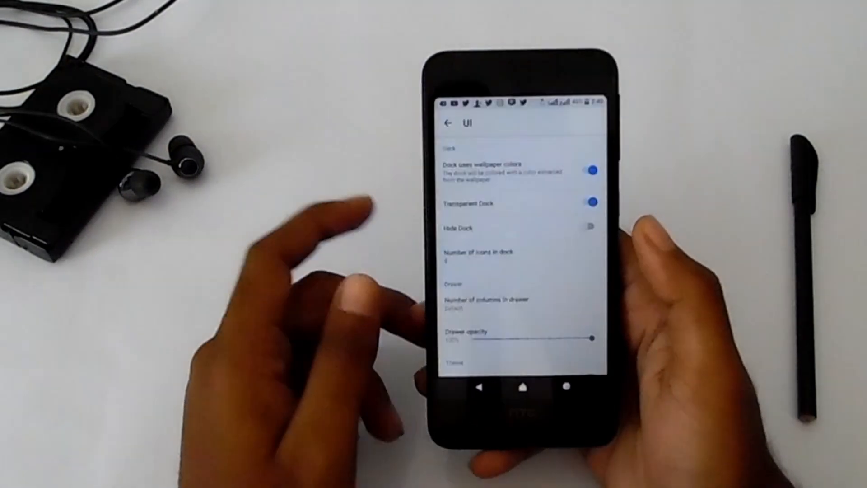
{"action": "left_click", "coordinate": [487, 301]}
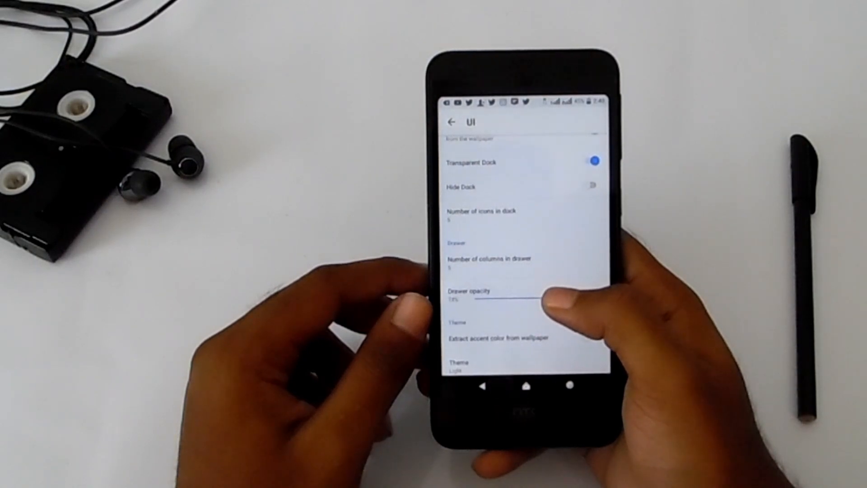
{"action": "scroll", "scroll_direction": "down", "scroll_amount": 3}
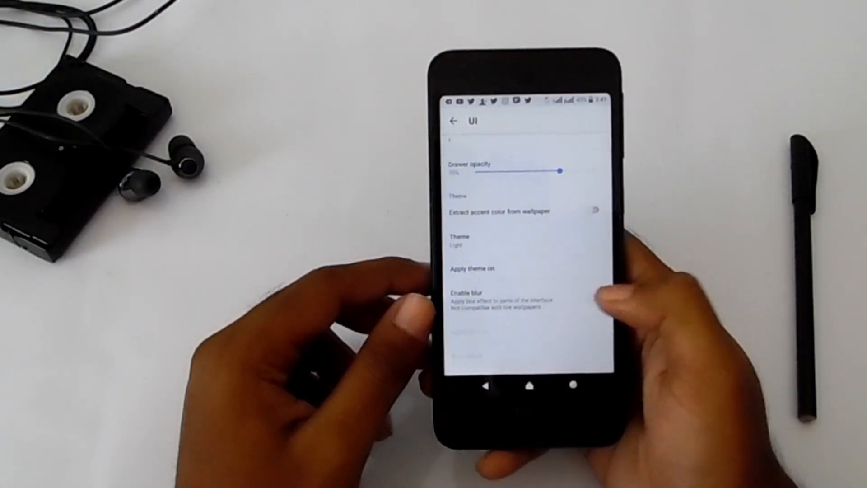
Enable blur and apply it to the dock and all apps.
{"action": "left_click", "coordinate": [597, 296]}
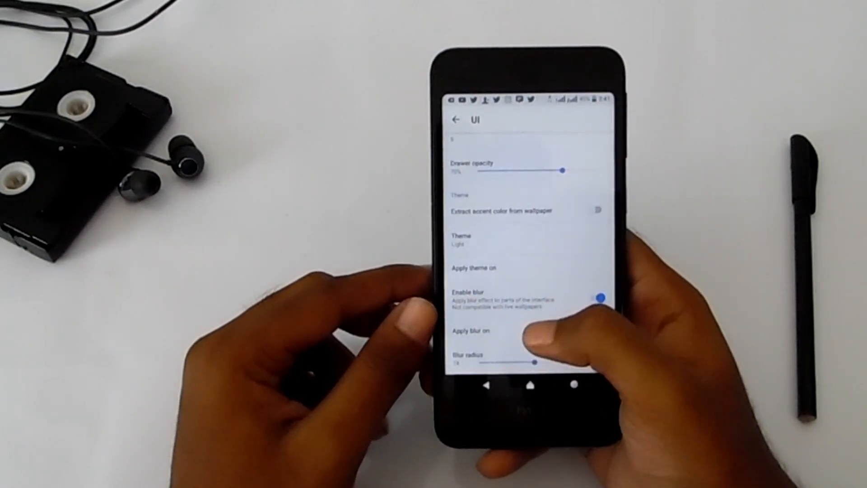
{"action": "left_click", "coordinate": [472, 330]}
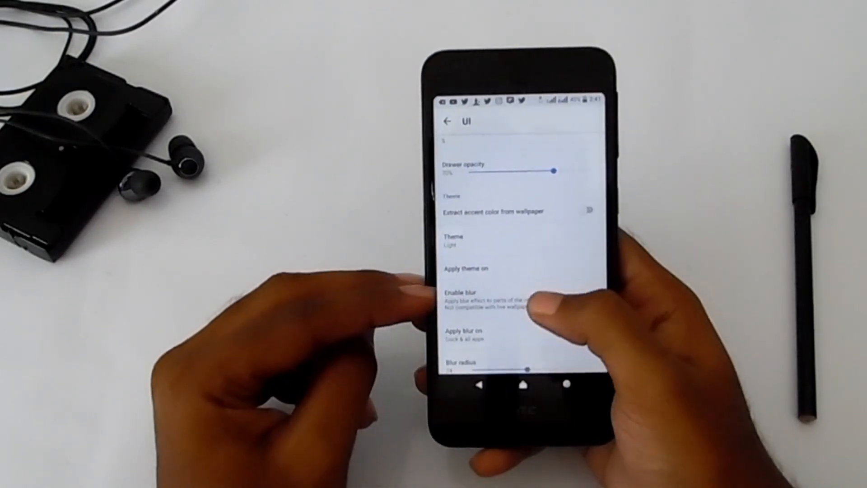
{"action": "left_click", "coordinate": [468, 270]}
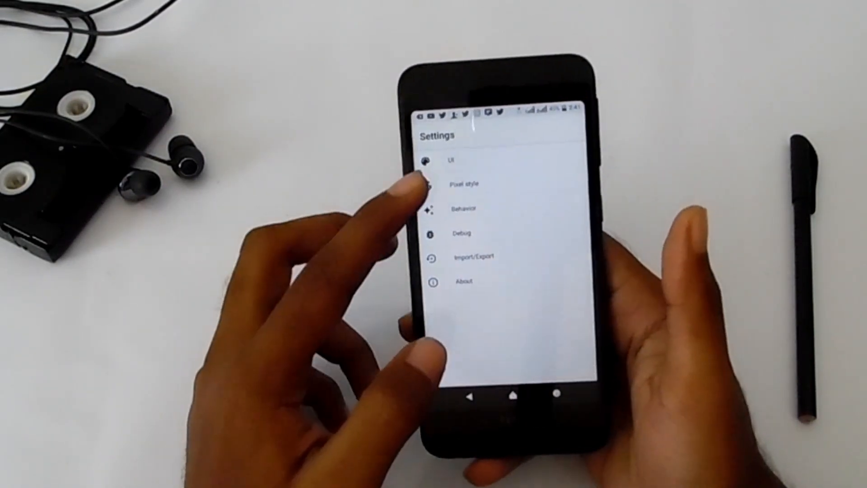
Switch on Backport shortcuts in Behavior settings and return to the Settings list.
{"action": "left_click", "coordinate": [464, 184]}
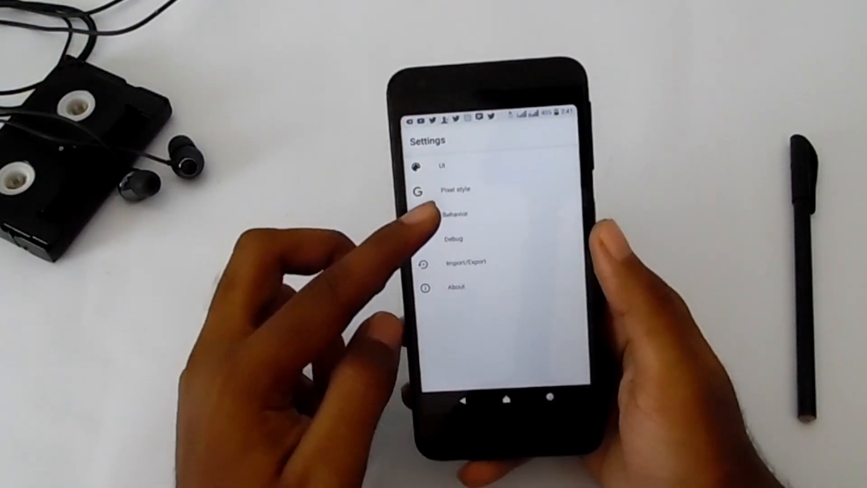
{"action": "left_click", "coordinate": [458, 214]}
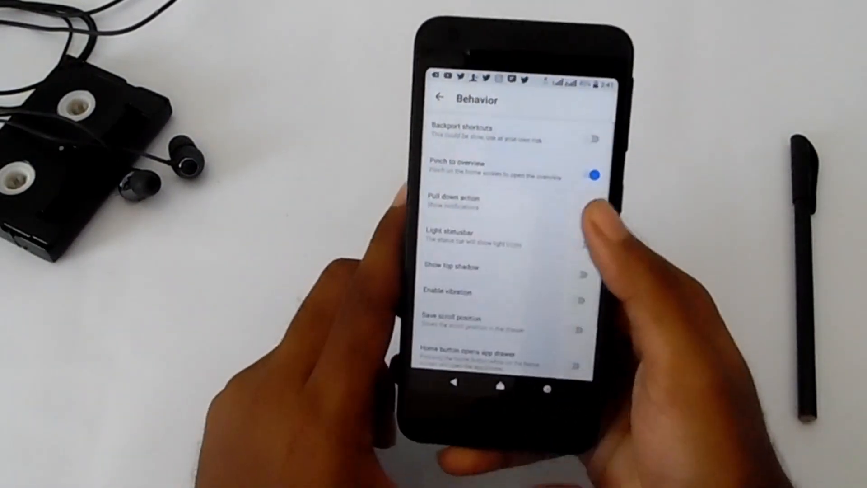
{"action": "left_click", "coordinate": [594, 139]}
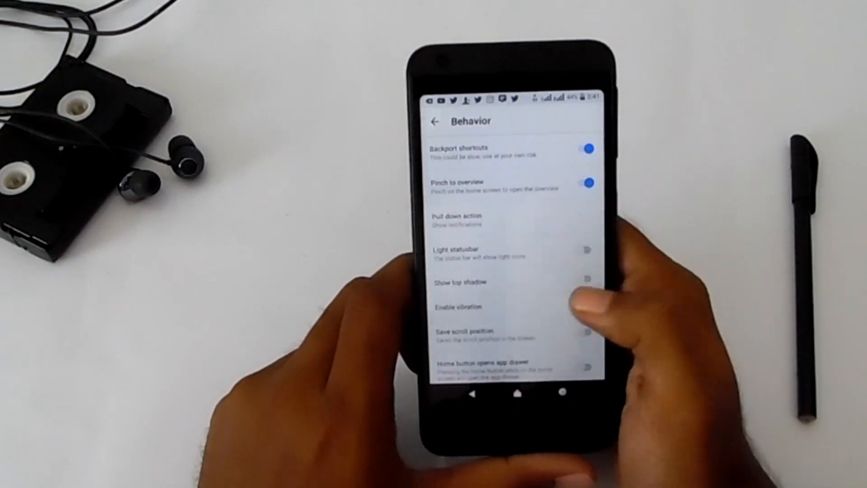
{"action": "scroll", "scroll_direction": "up", "scroll_amount": 3}
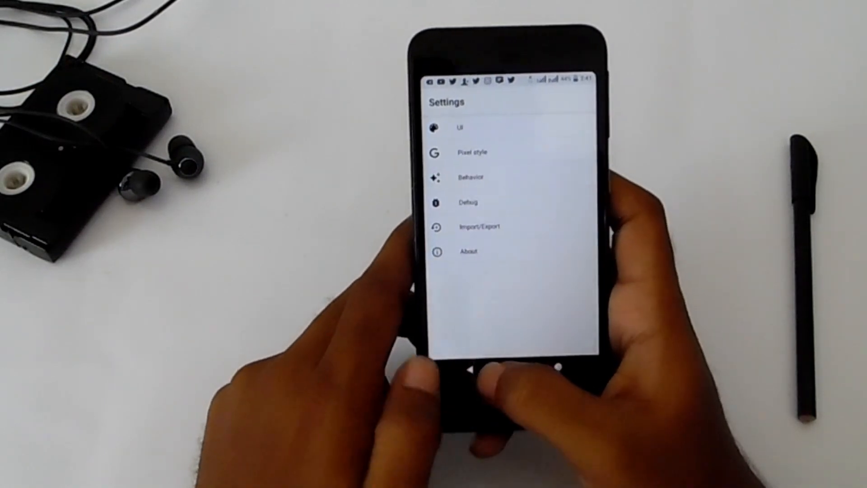
Leave launcher settings and set the yellow abstract Gallery picture as wallpaper.
{"action": "left_click", "coordinate": [467, 371]}
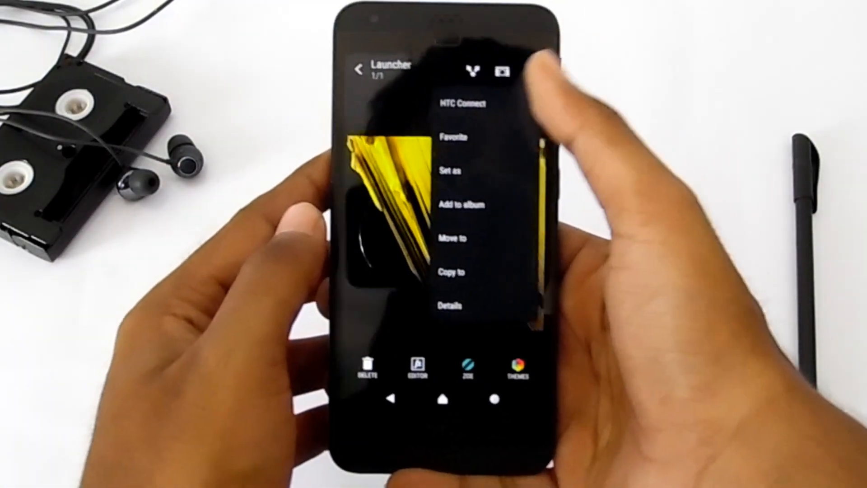
{"action": "left_click", "coordinate": [453, 170]}
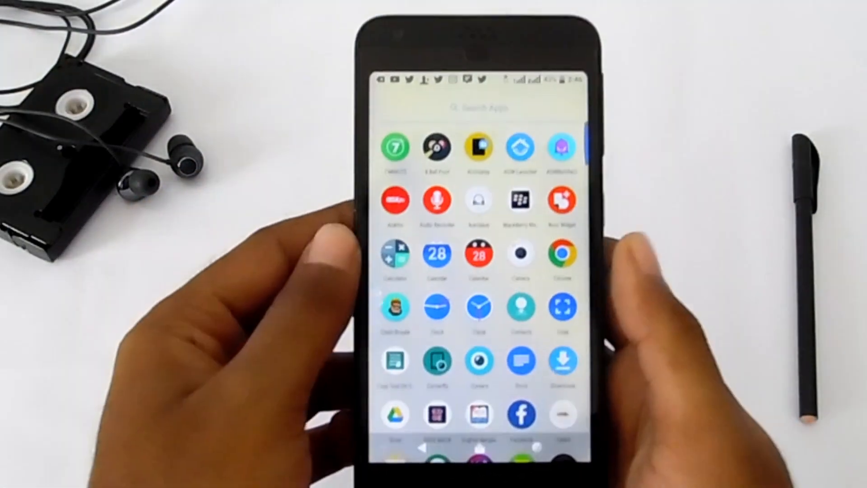
Scroll the app drawer to browse its round icons laid out five across.
{"action": "scroll", "scroll_direction": "down", "scroll_amount": 3}
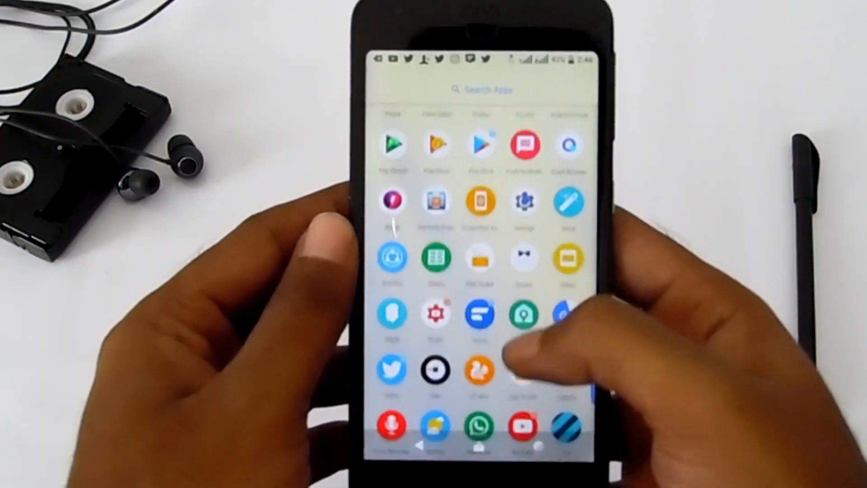